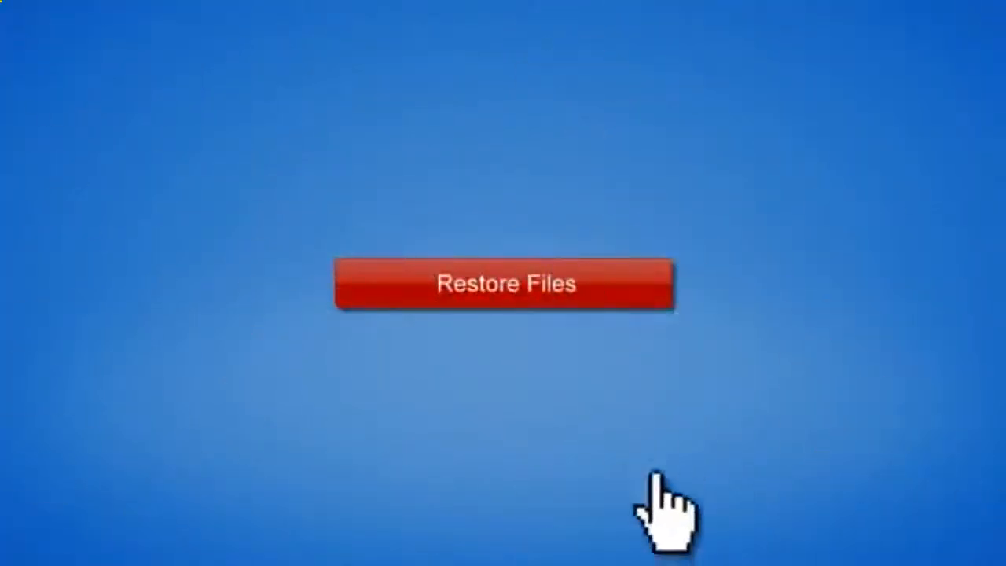
- Choose Restore Files, leading to the MyPC Backup sign-up page with its three-step process
{"action": "left_click", "coordinate": [504, 283]}
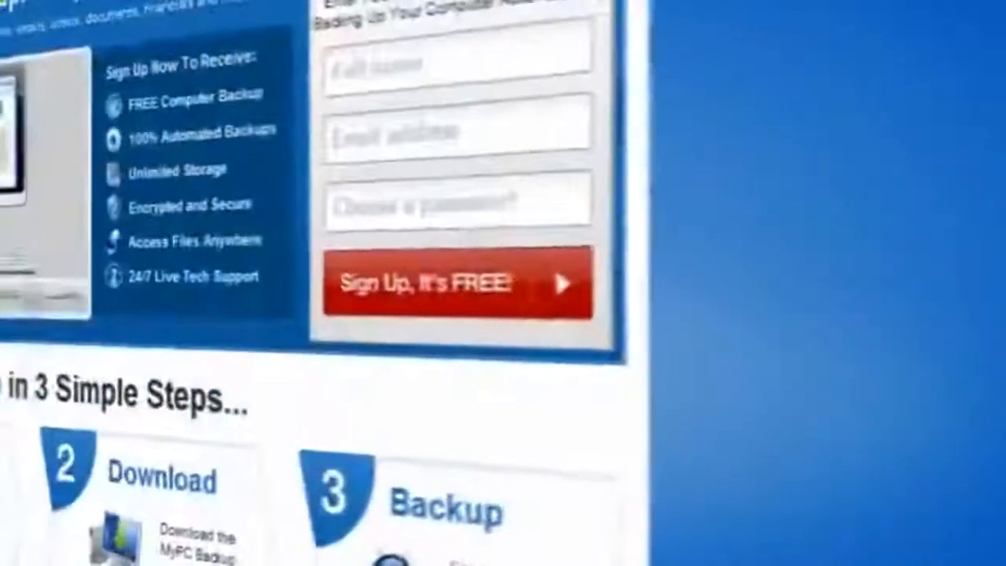